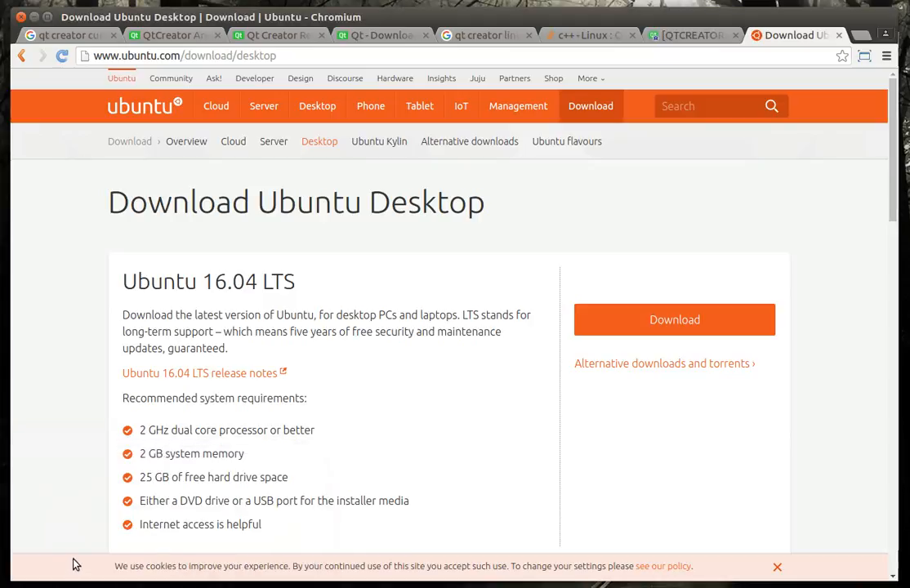
{"action": "mouse_move", "coordinate": [378, 427]}
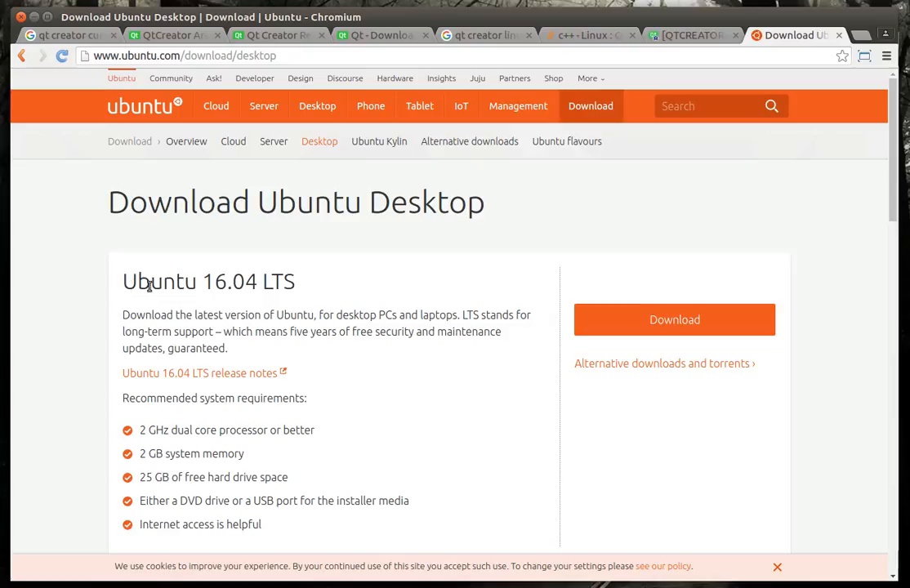
{"action": "mouse_move", "coordinate": [232, 284]}
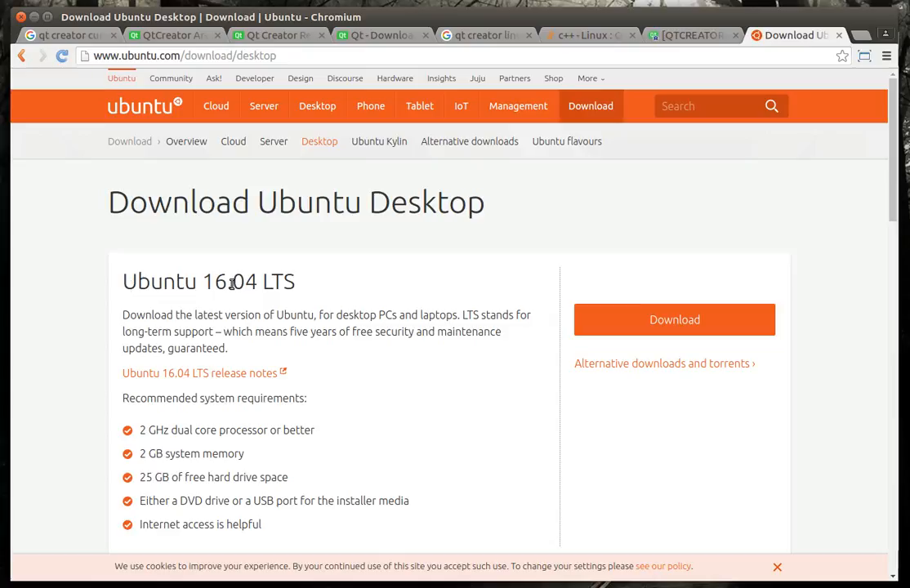
{"action": "mouse_move", "coordinate": [227, 312]}
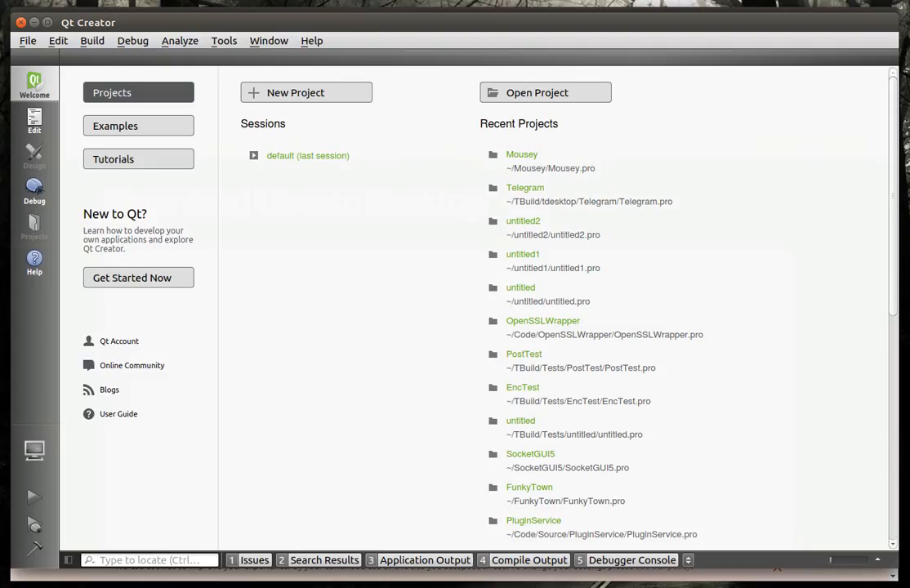
Show the About Qt Creator dialog reporting version 4.0.0 based on Qt 5.6.0
{"action": "left_click", "coordinate": [310, 40]}
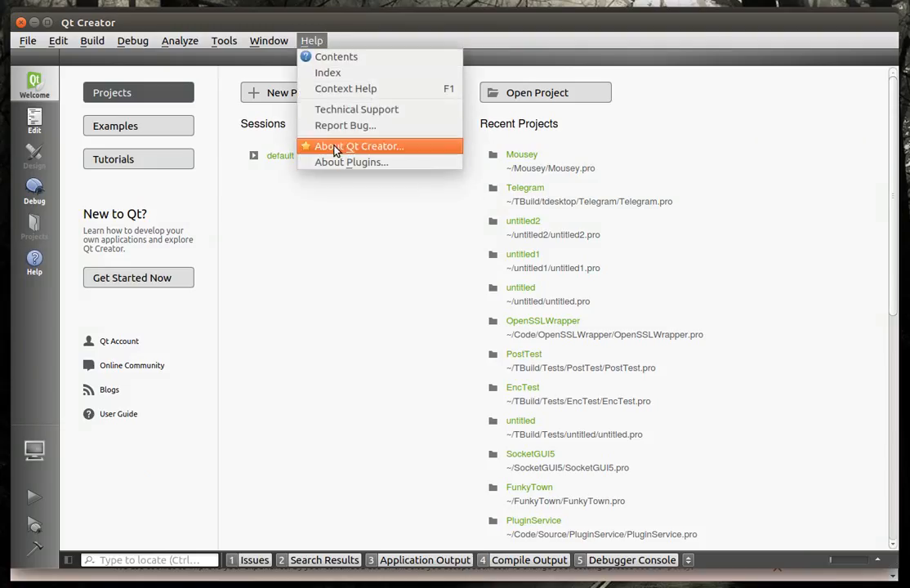
{"action": "left_click", "coordinate": [358, 145]}
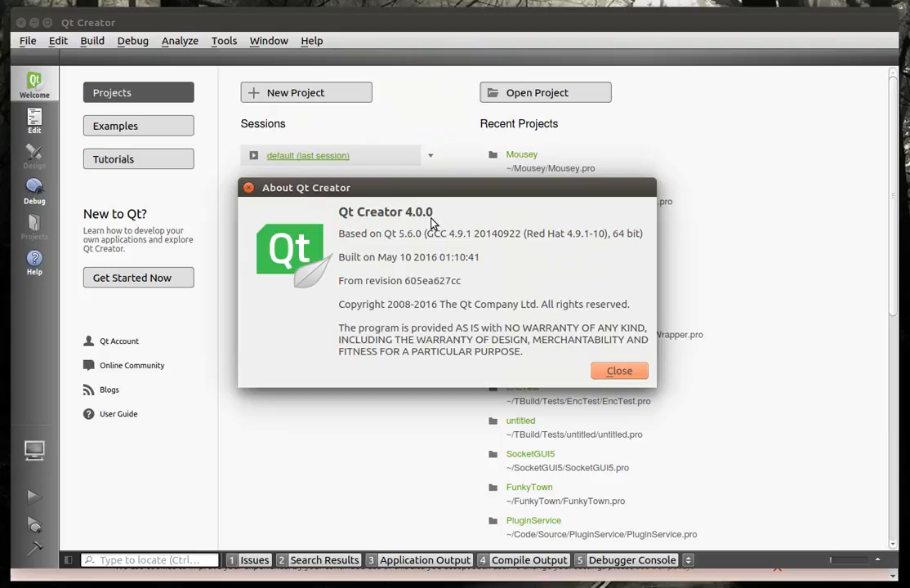
{"action": "mouse_move", "coordinate": [384, 253]}
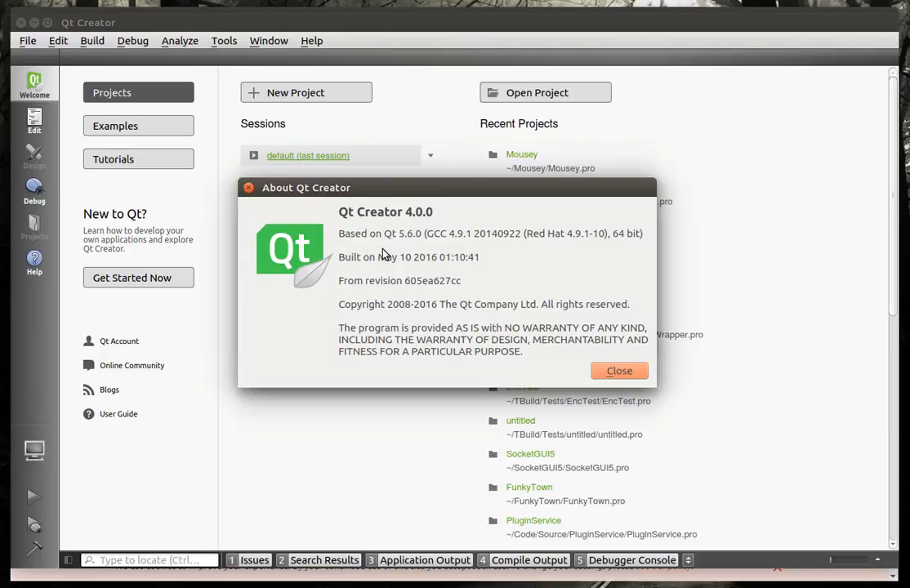
{"action": "mouse_move", "coordinate": [408, 247]}
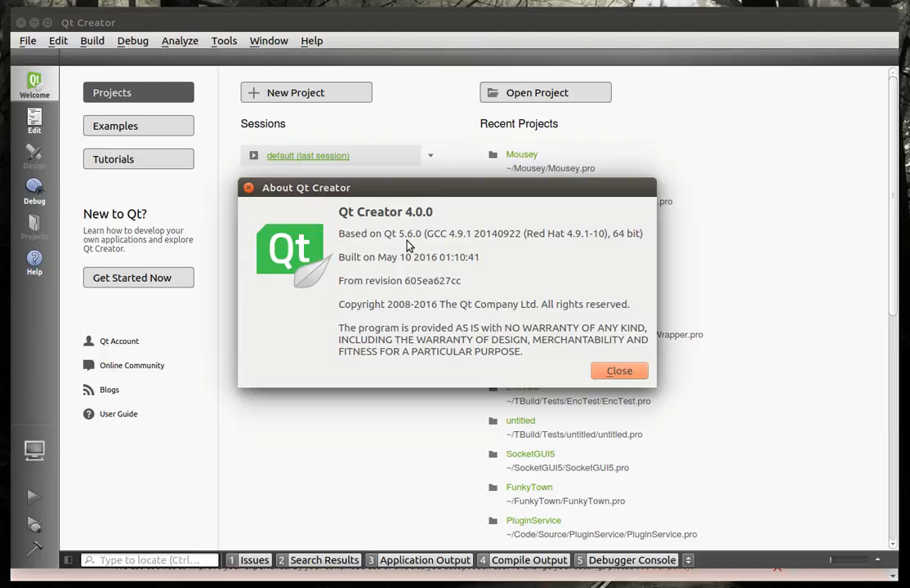
{"action": "mouse_move", "coordinate": [542, 253]}
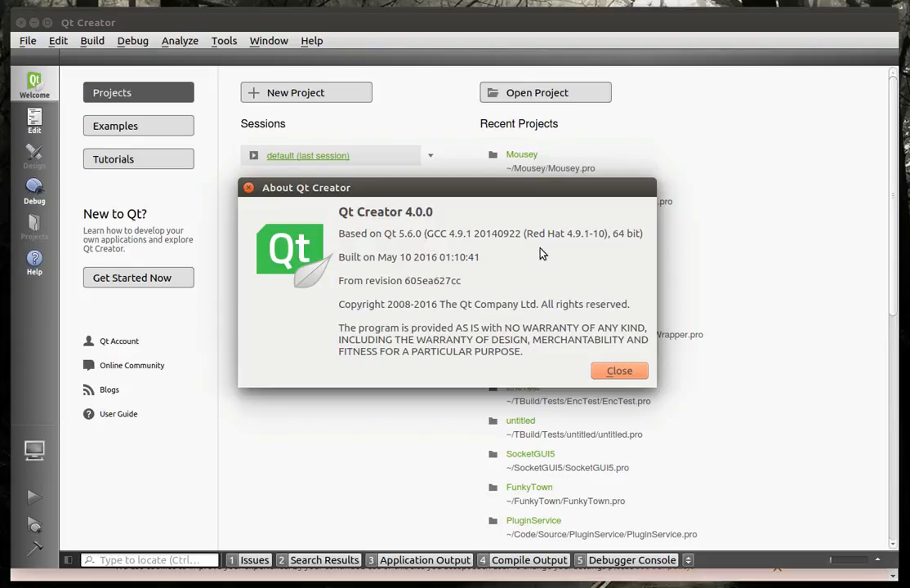
{"action": "mouse_move", "coordinate": [618, 371]}
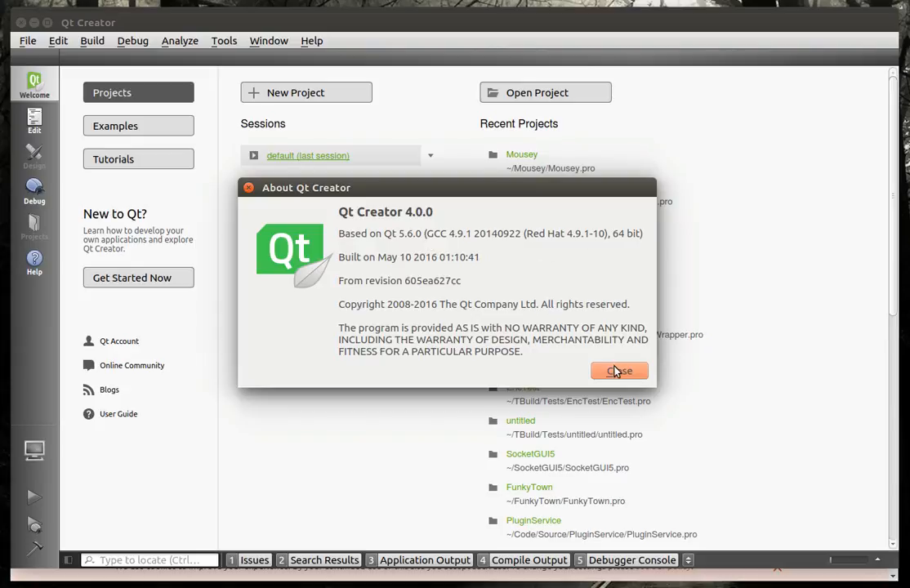
Dismiss the About dialog and view Mousey's main.qml from qml.qrc, then its main.cpp
{"action": "left_click", "coordinate": [617, 371]}
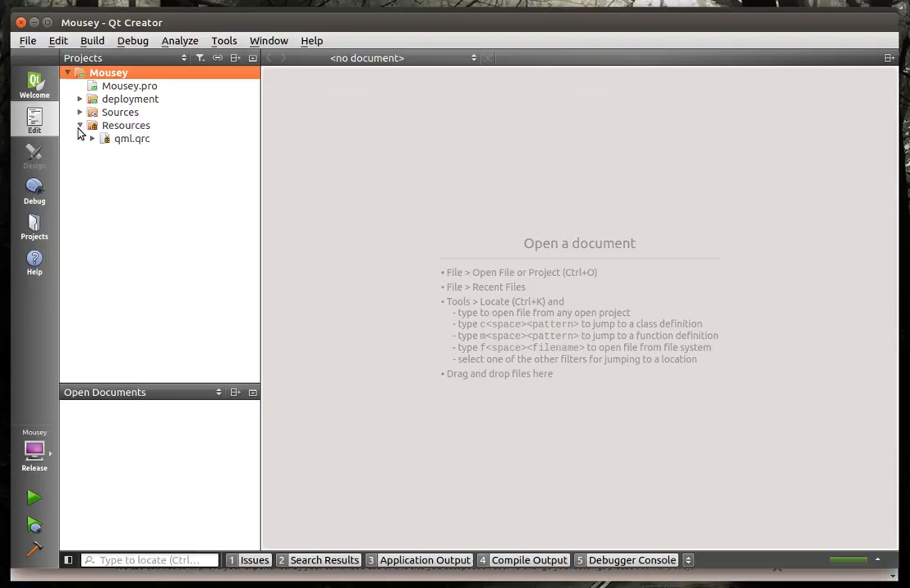
{"action": "left_click", "coordinate": [91, 137]}
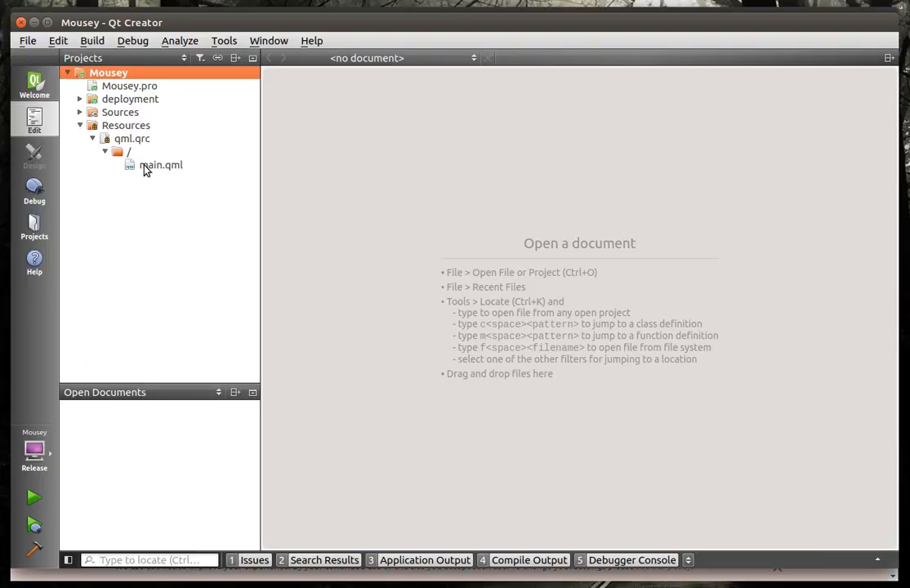
{"action": "double_click", "coordinate": [160, 163]}
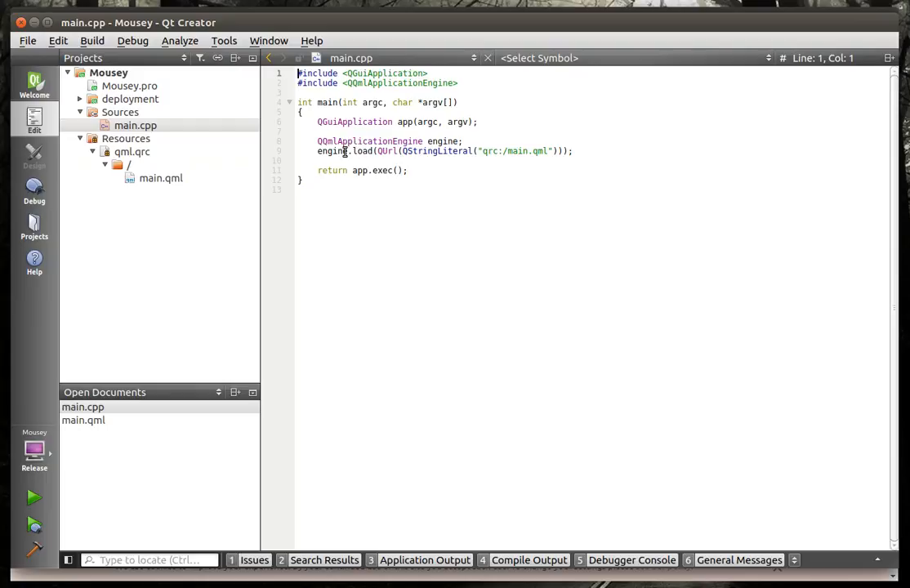
{"action": "double_click", "coordinate": [369, 140]}
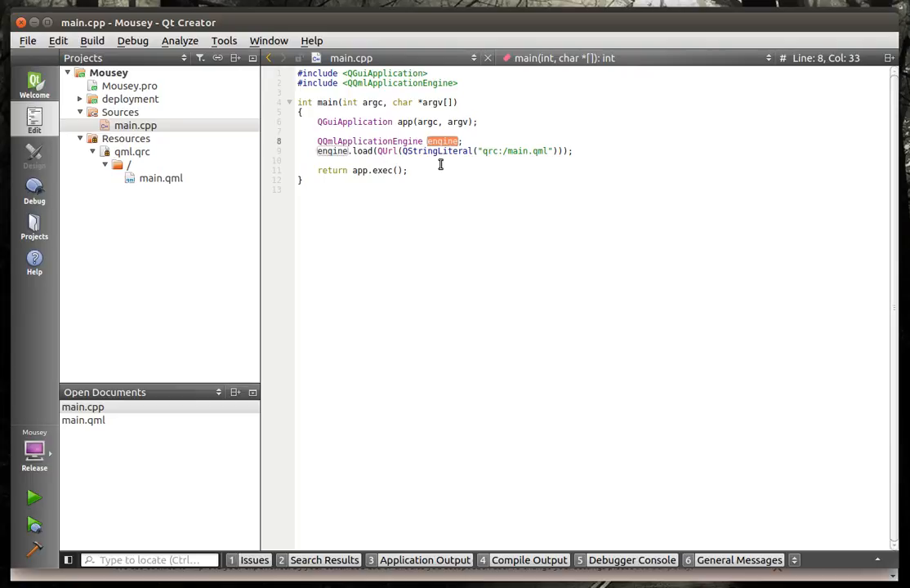
{"action": "mouse_move", "coordinate": [34, 498]}
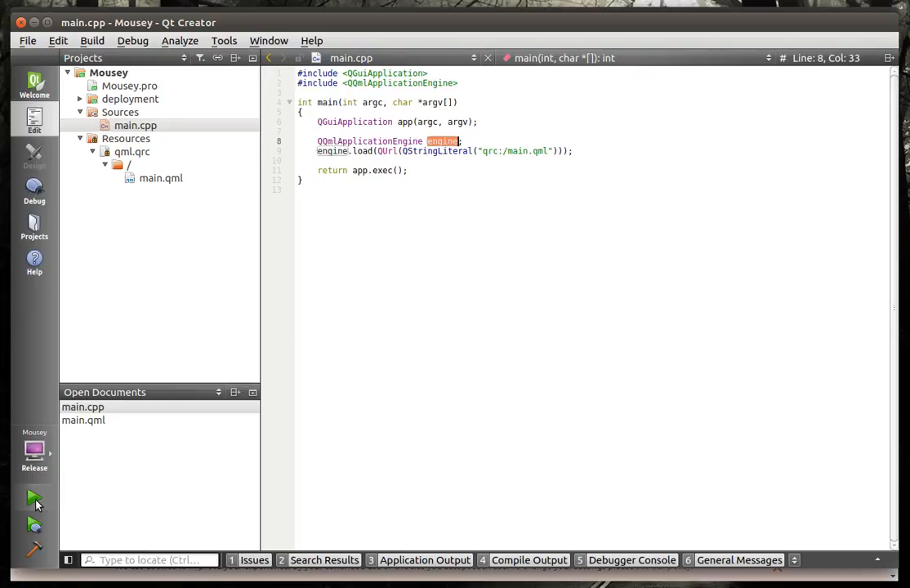
Run Mousey, close its blank window, and review the Compile Output and Debugger Console panes
{"action": "left_click", "coordinate": [33, 498]}
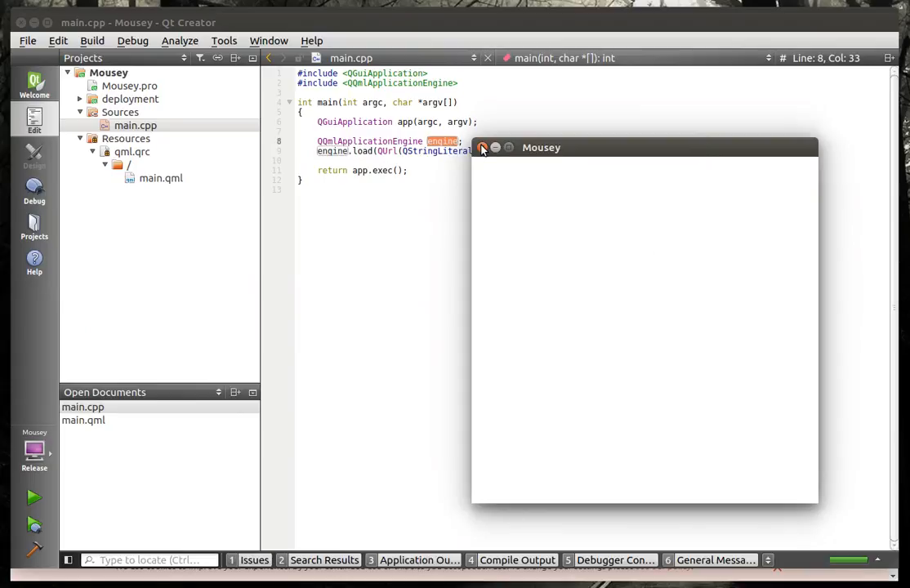
{"action": "left_click", "coordinate": [484, 147]}
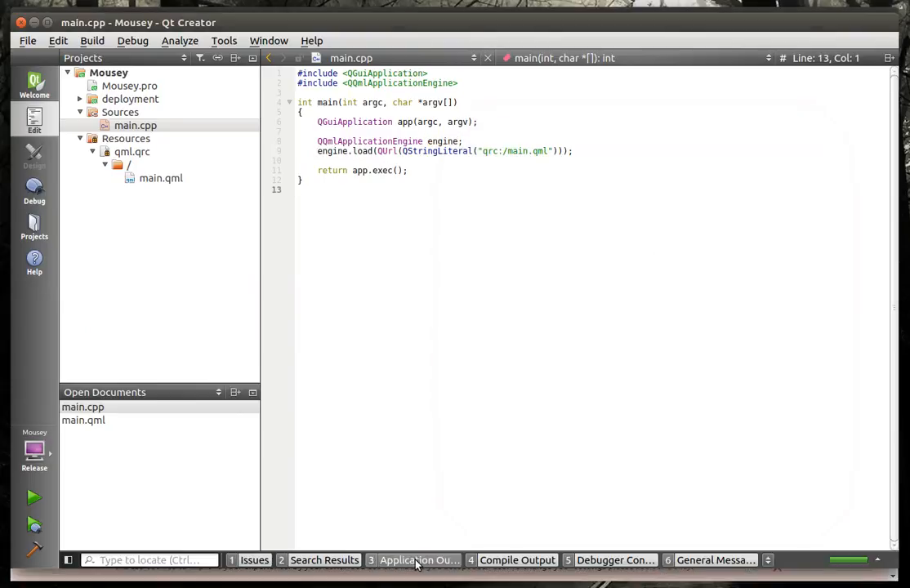
{"action": "left_click", "coordinate": [516, 559]}
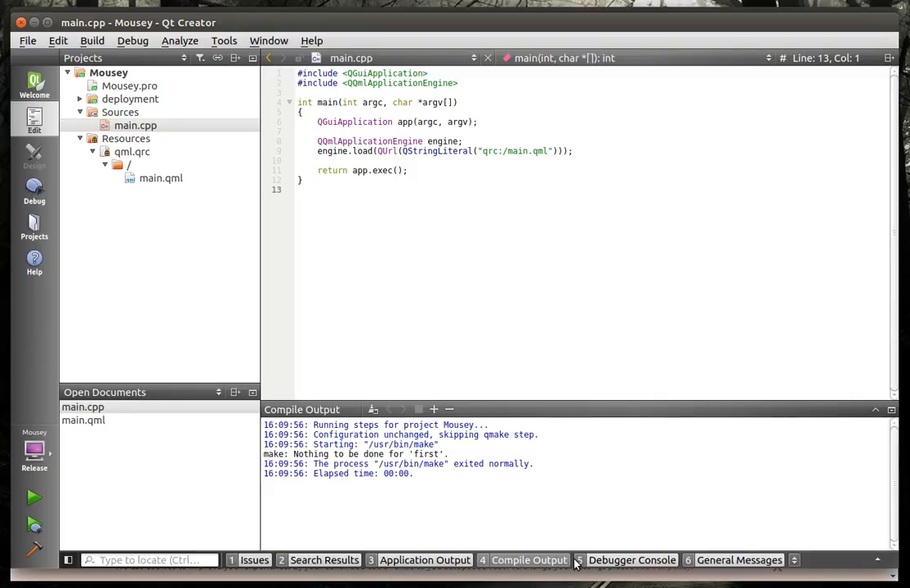
{"action": "left_click", "coordinate": [630, 559]}
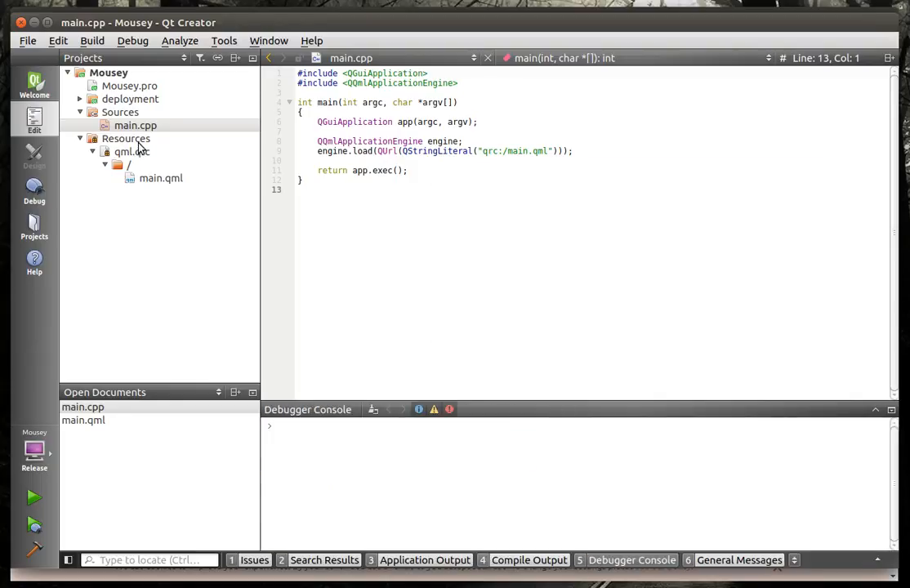
Attempt to switch the editor to main.cpp and probe whether the frozen Qt Creator window responds
{"action": "double_click", "coordinate": [160, 176]}
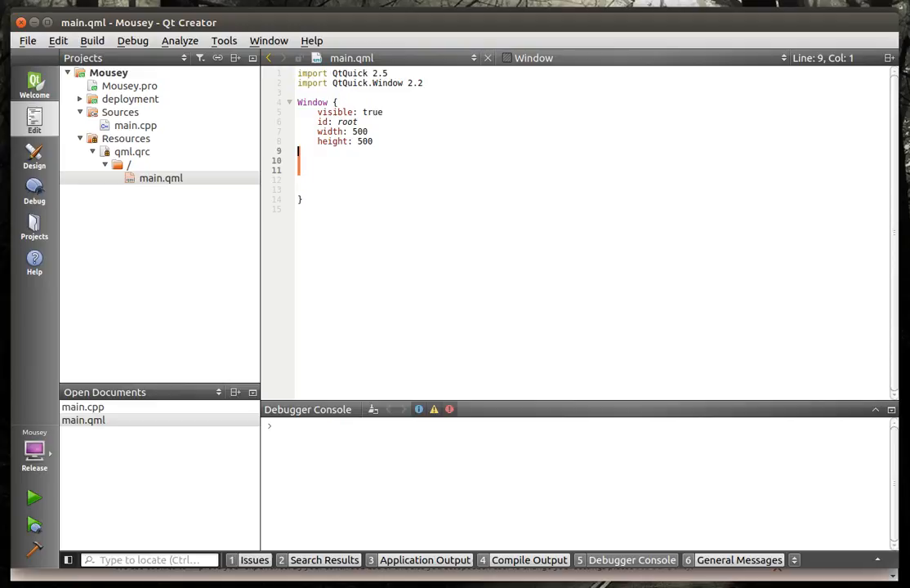
{"action": "left_click", "coordinate": [33, 496]}
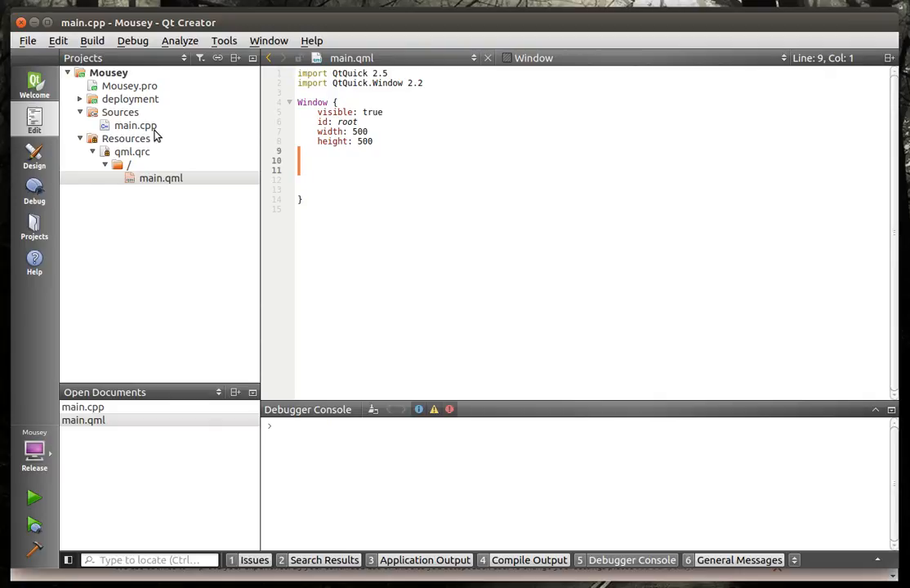
{"action": "mouse_move", "coordinate": [134, 130]}
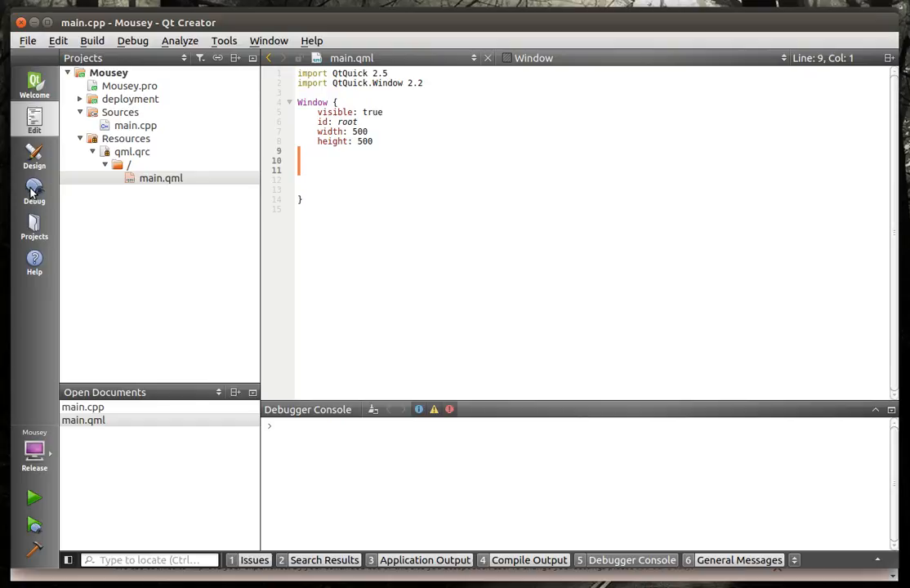
{"action": "mouse_move", "coordinate": [41, 227]}
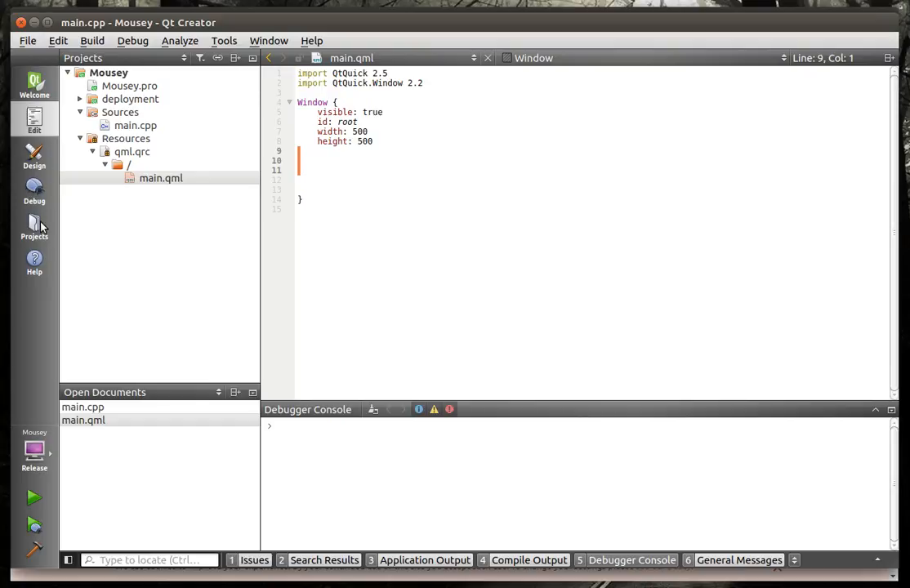
{"action": "left_click", "coordinate": [32, 81]}
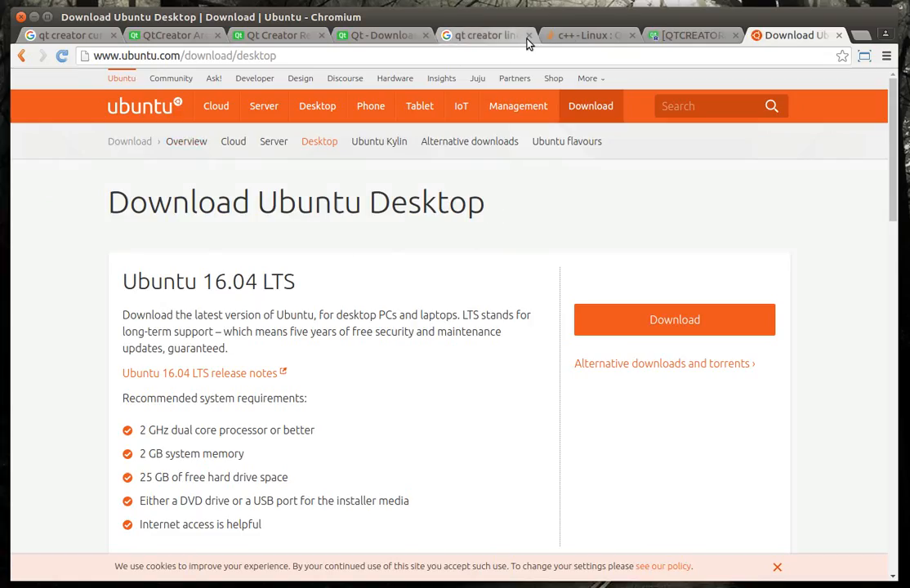
Review the QTCREATORBUG-13510 report, the Google results, and the Stack Overflow workaround screenshot
{"action": "left_click", "coordinate": [689, 36]}
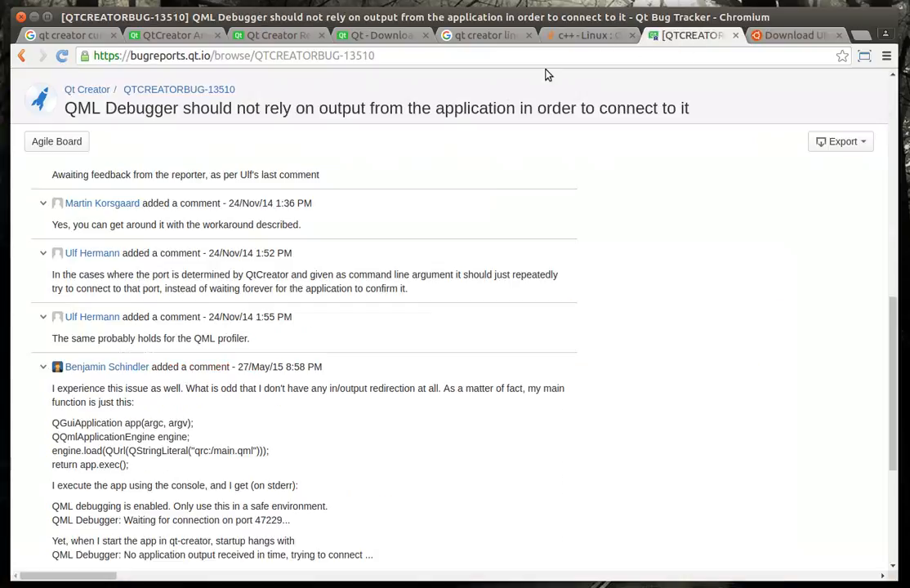
{"action": "mouse_move", "coordinate": [379, 36]}
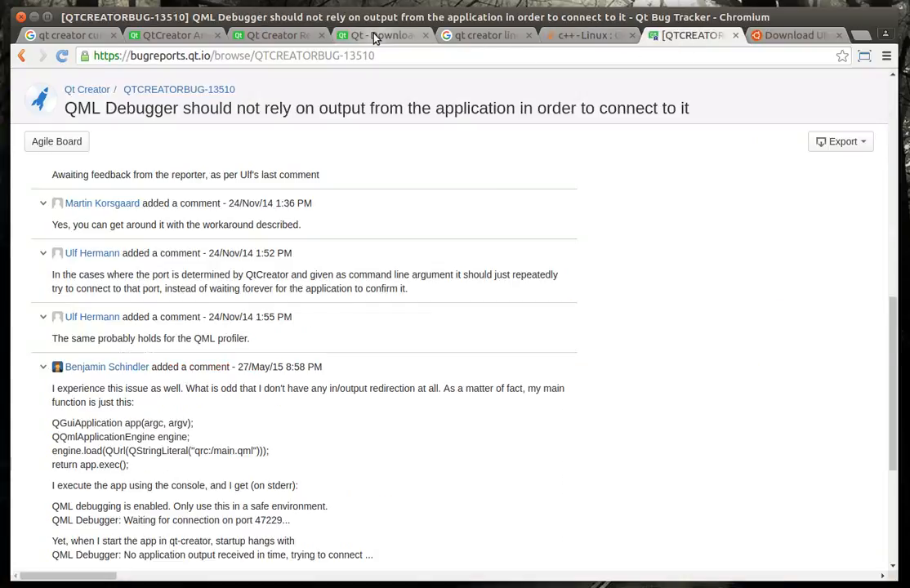
{"action": "left_click", "coordinate": [476, 36]}
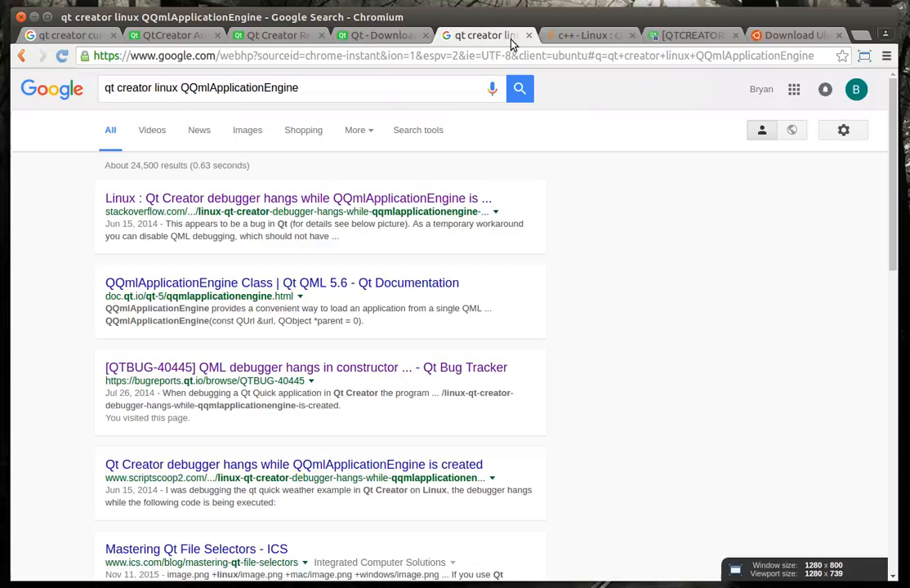
{"action": "left_click", "coordinate": [297, 199]}
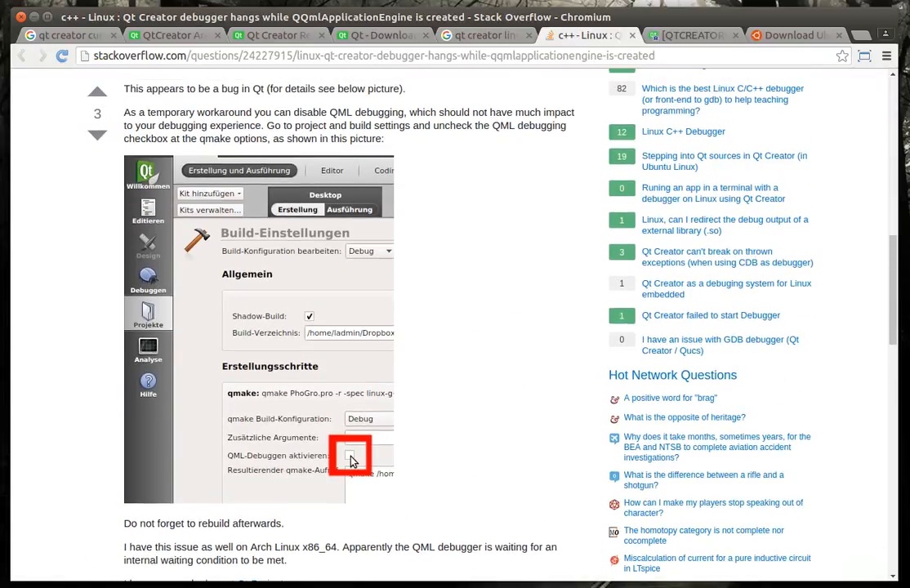
{"action": "scroll", "scroll_direction": "down", "scroll_amount": 3}
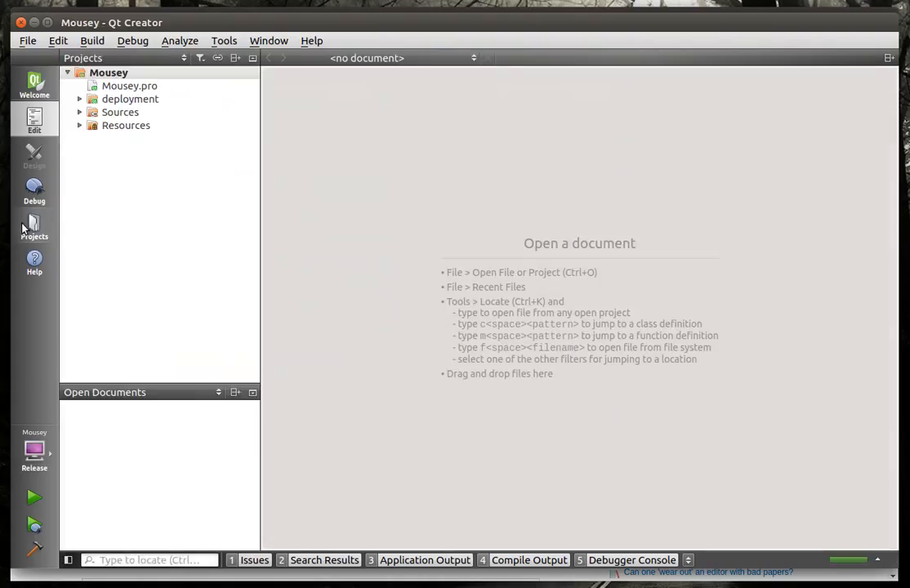
Verify 'Enable QML debugging and profiling' is off, run Mousey again, and check the build log
{"action": "left_click", "coordinate": [35, 227]}
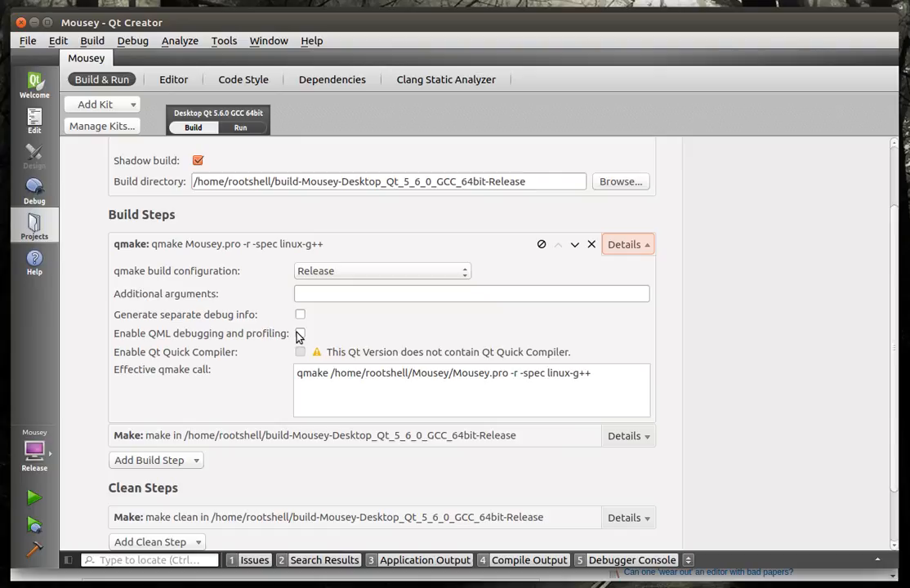
{"action": "left_click", "coordinate": [34, 118]}
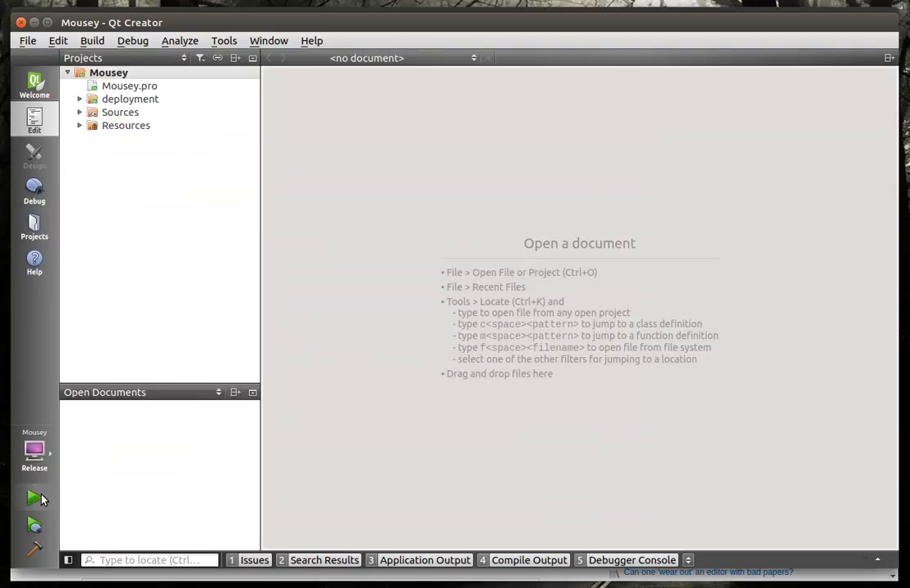
{"action": "left_click", "coordinate": [32, 496]}
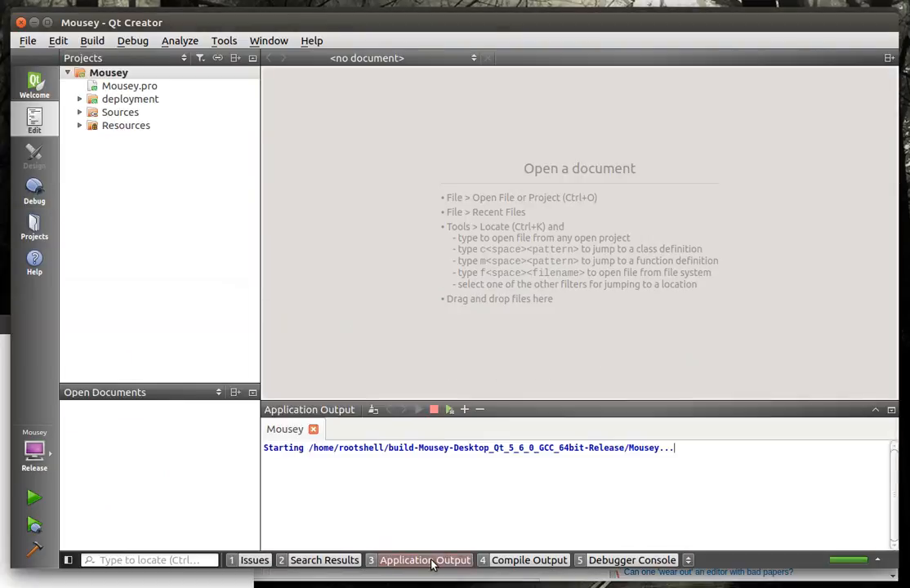
{"action": "left_click", "coordinate": [529, 559]}
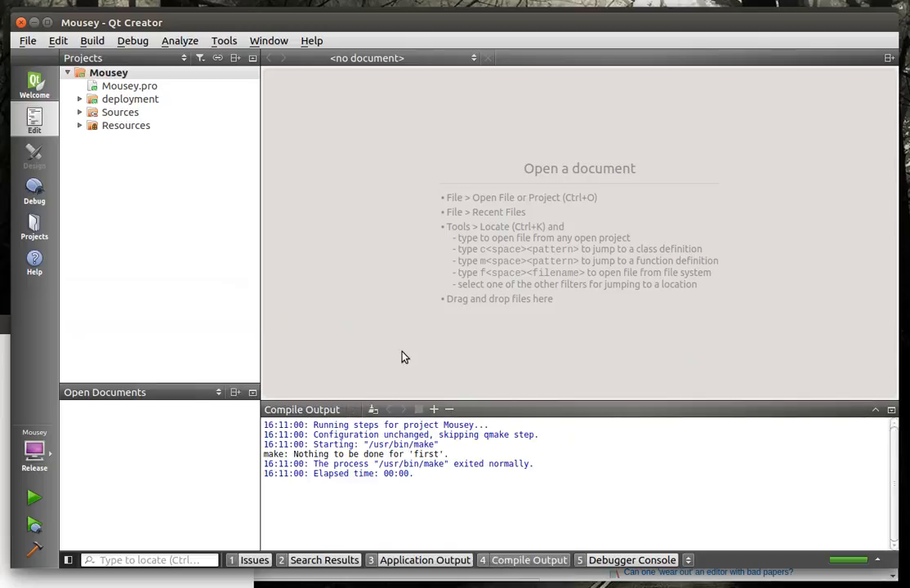
{"action": "left_click", "coordinate": [126, 124]}
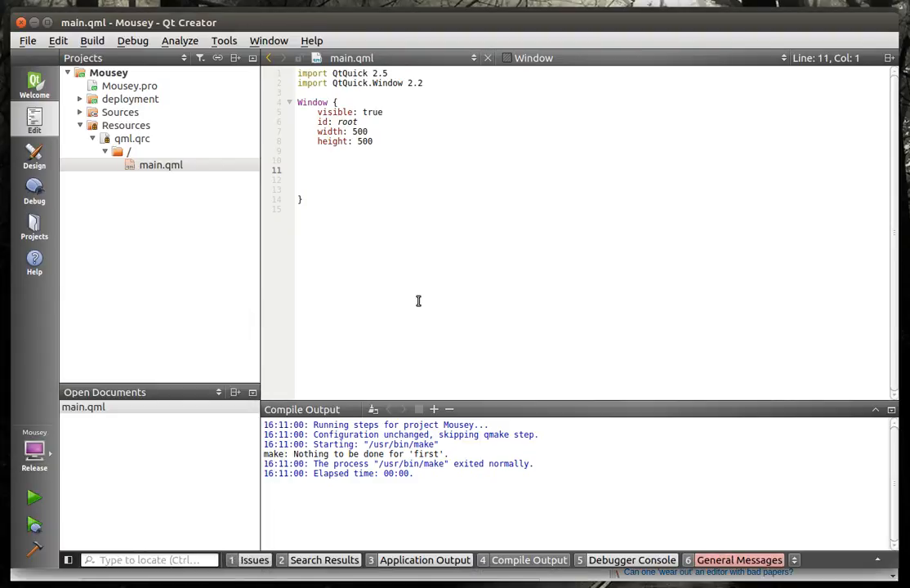
{"action": "mouse_move", "coordinate": [136, 114]}
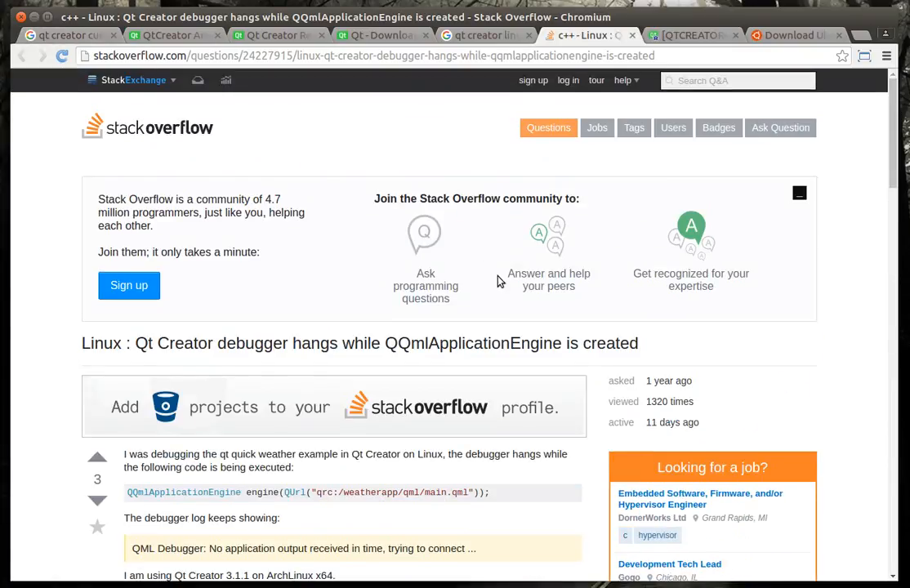
{"action": "mouse_move", "coordinate": [604, 327]}
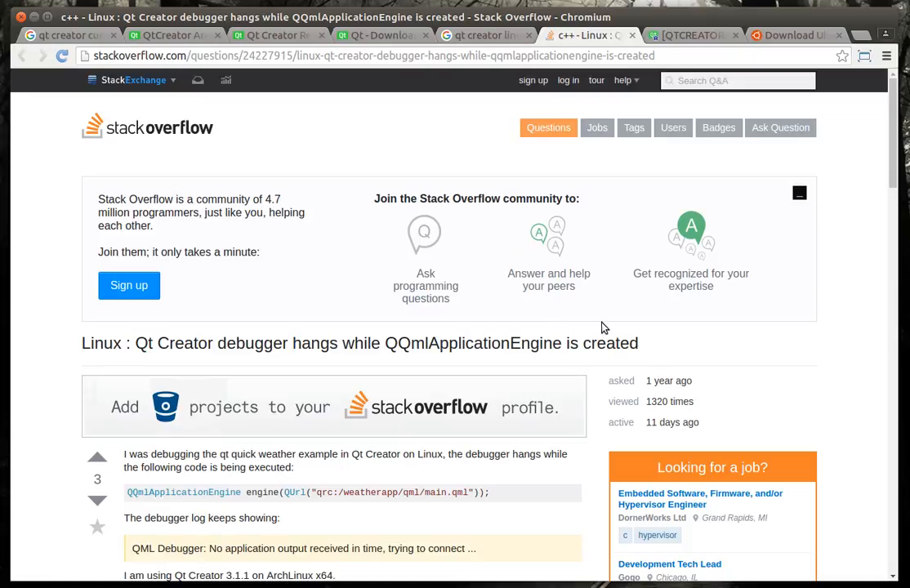
{"action": "mouse_move", "coordinate": [627, 330]}
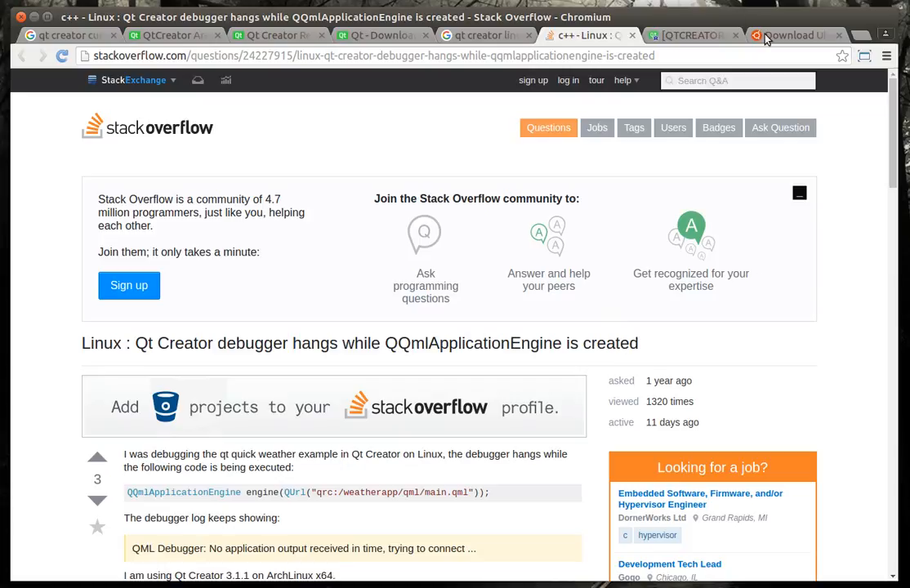
Switch to the Download Ubuntu Desktop tab showing Ubuntu 16.04 LTS
{"action": "left_click", "coordinate": [787, 36]}
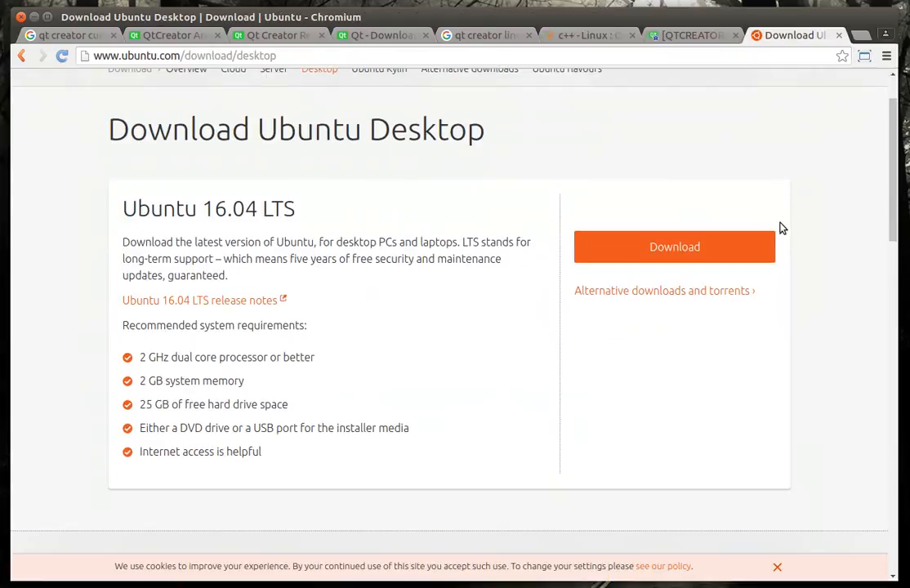